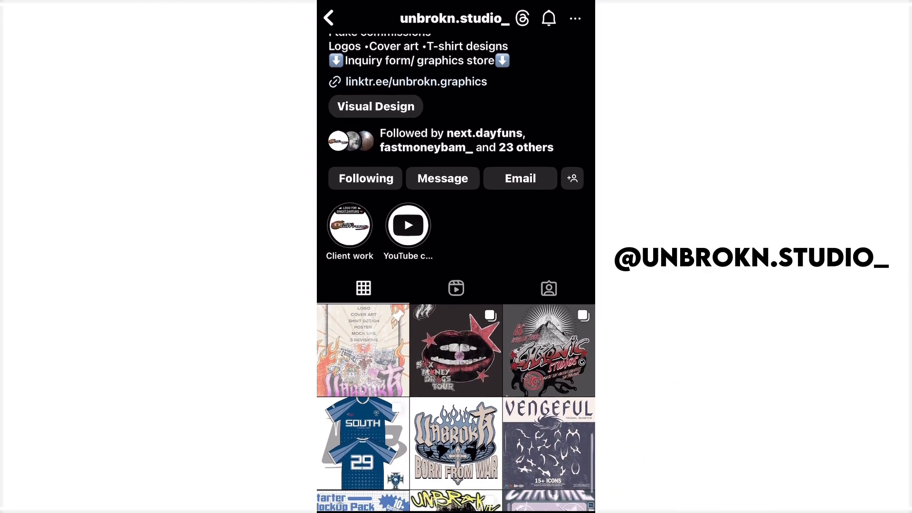
Scroll down the unbrokn.studio_ Instagram profile to browse its post grid
scroll(down, 3)
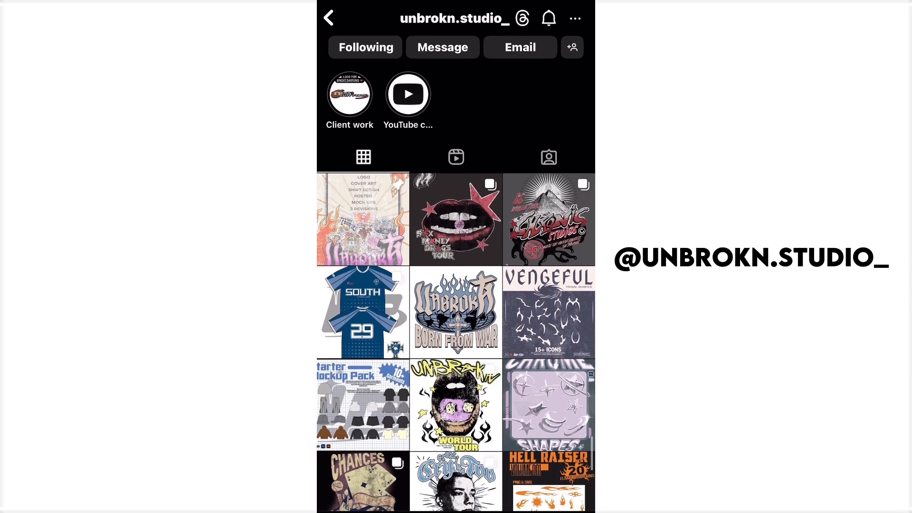
scroll(down, 3)
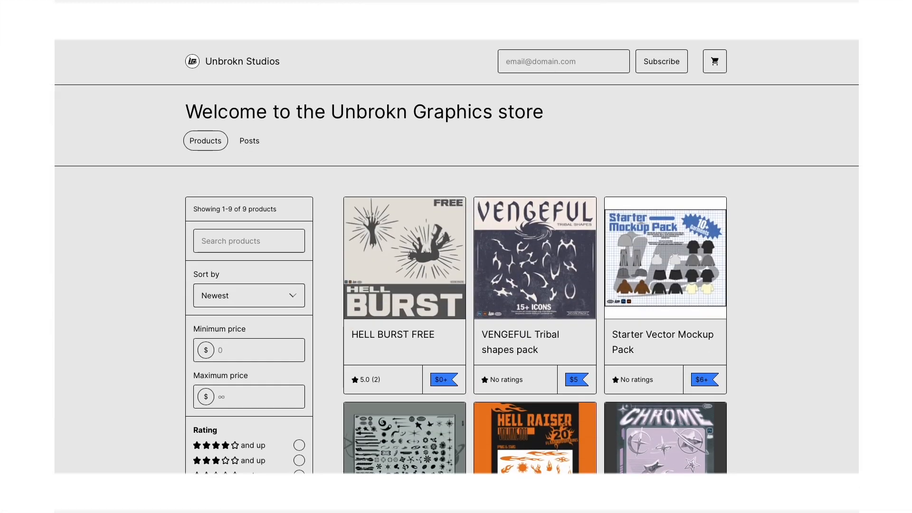
Scroll the Unbrokn Graphics Gumroad store page to reveal its product cards
scroll(down, 3)
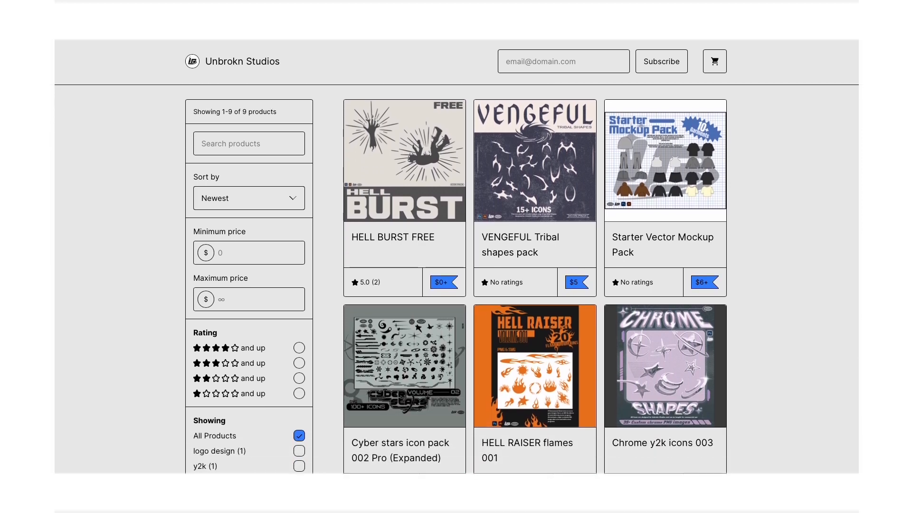
scroll(down, 3)
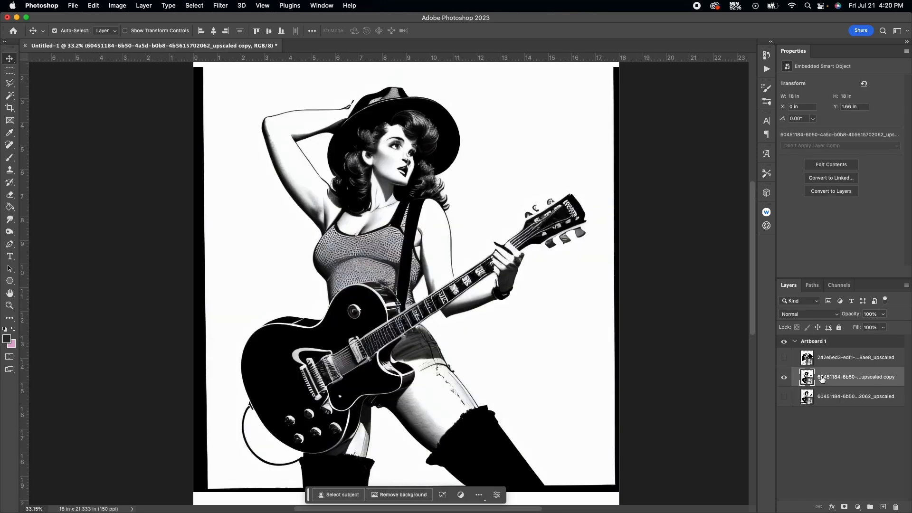
Rasterize the cowgirl copy smart object into pixels, retaining its transforms
click(830, 191)
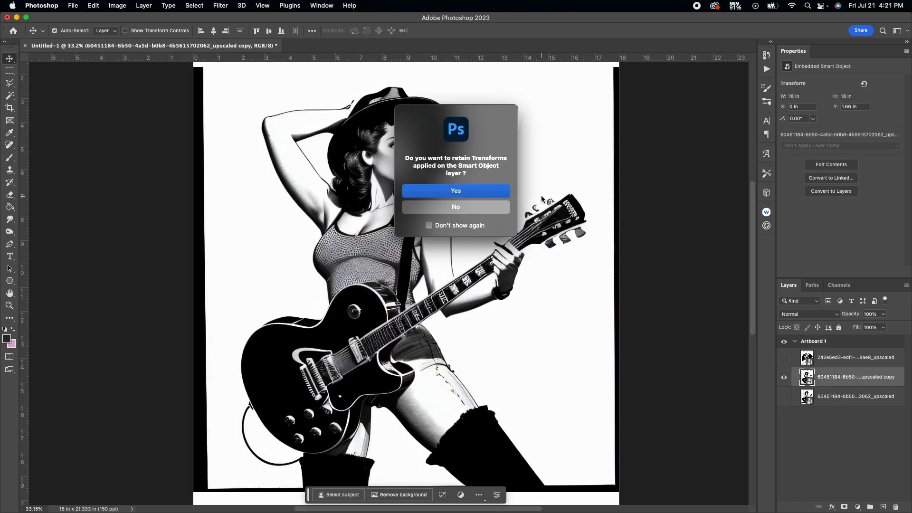
click(455, 191)
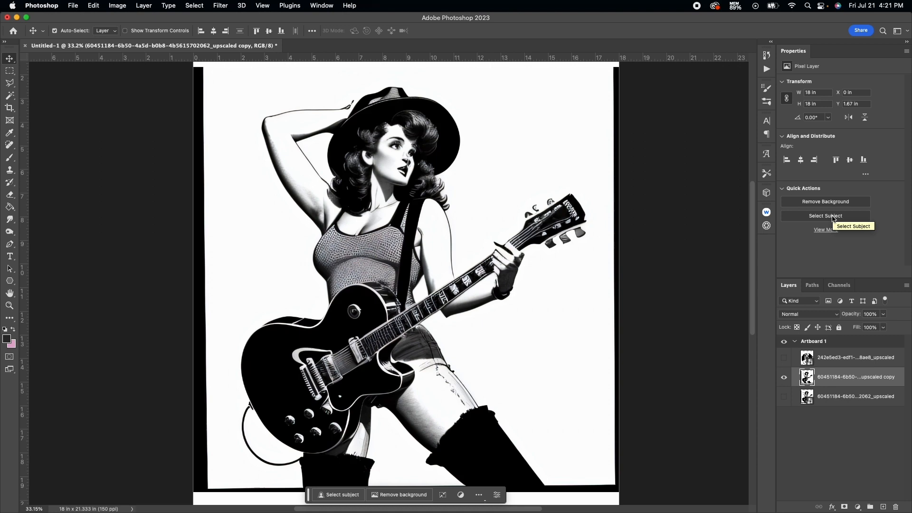
mouse_move(283, 123)
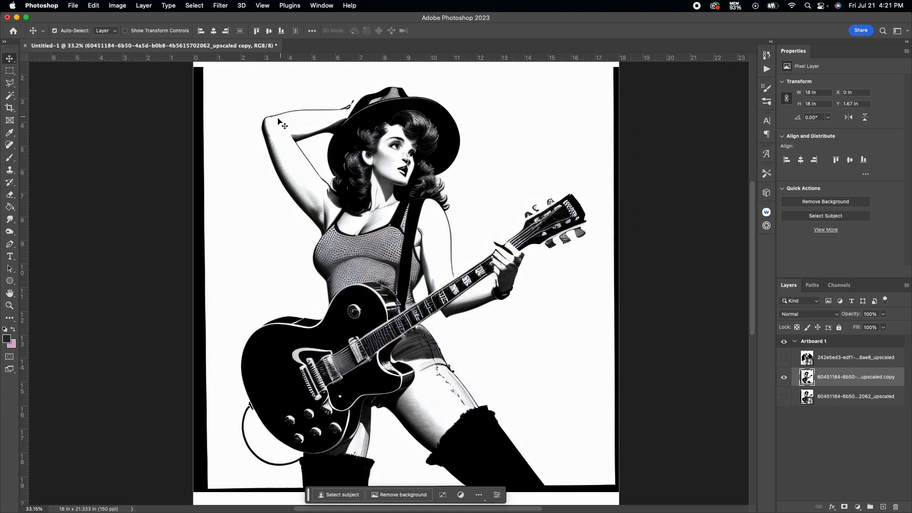
mouse_move(53, 116)
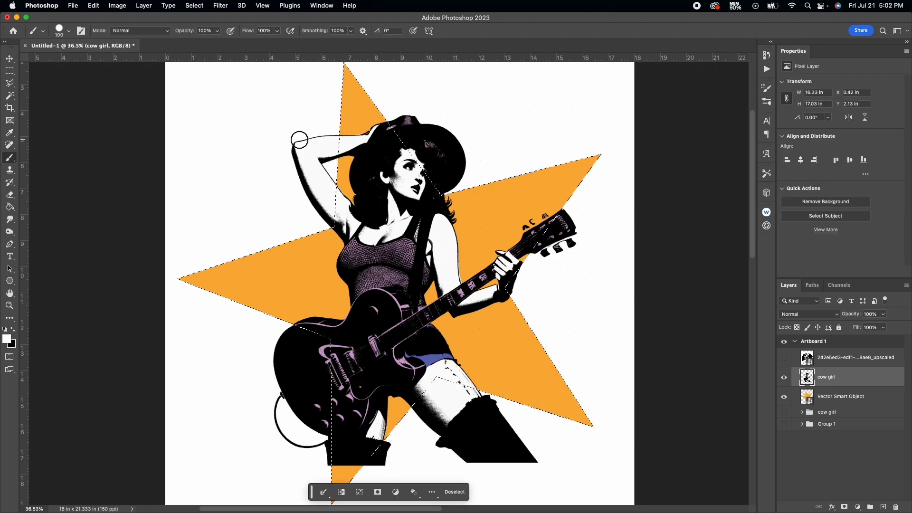
Give the star layer a Color Overlay and a 14 px outside Stroke
click(840, 396)
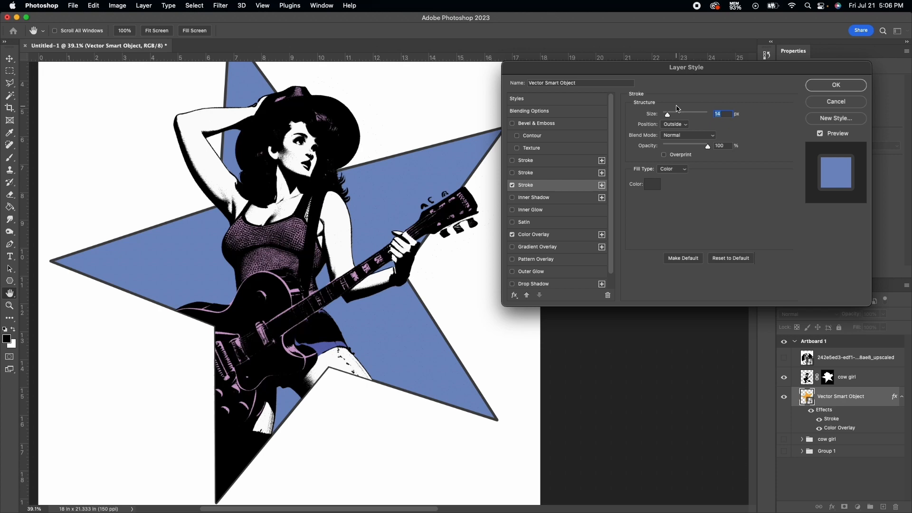
click(835, 85)
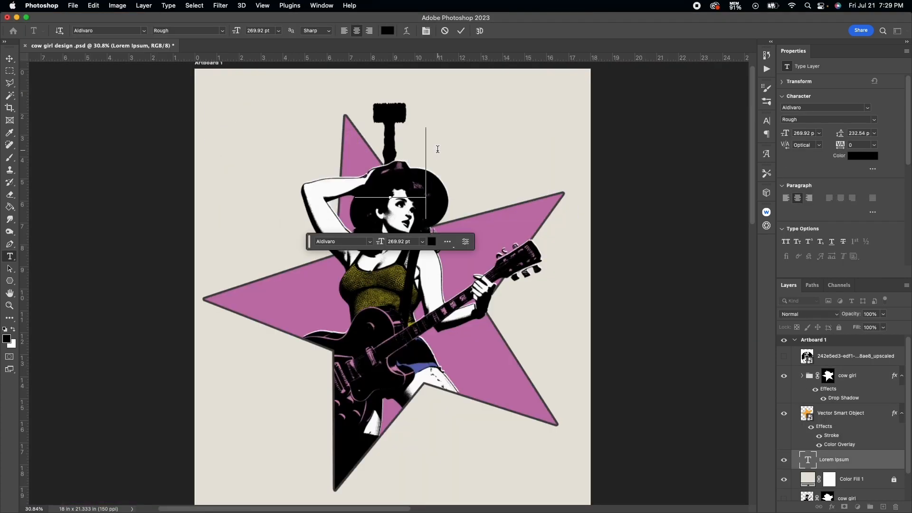
Type the Aldivaro Rough headline, revising 'TOP STAR' to 'HELL STARR'
text(TOP STAR)
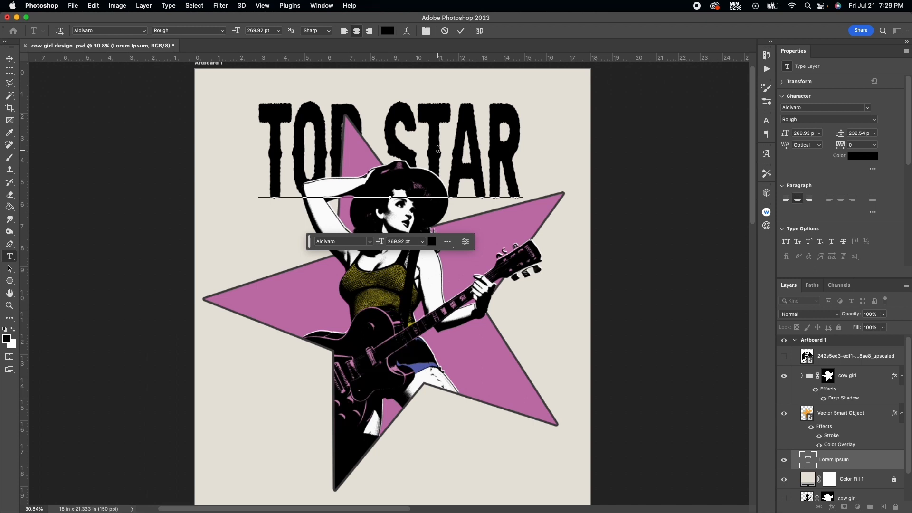
text(HELL STARR)
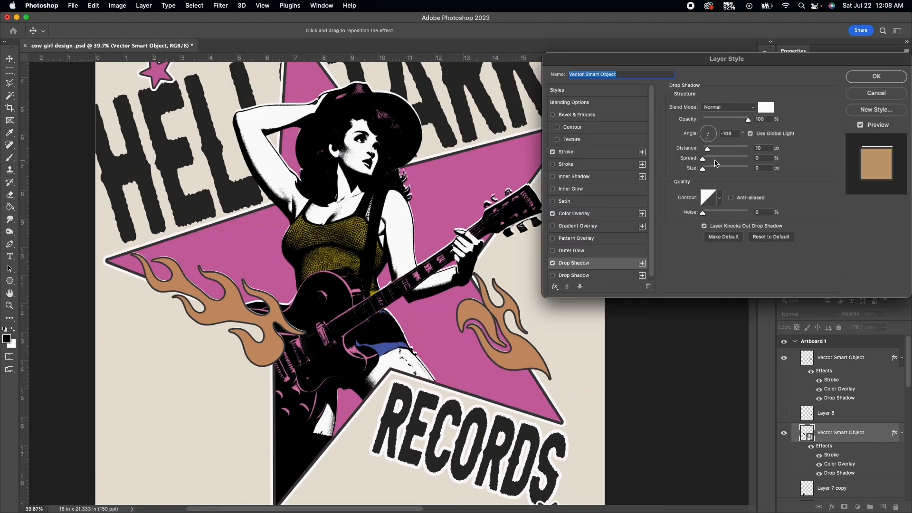
Raise the flame's white drop shadow Distance from 10 to 15 px
click(875, 76)
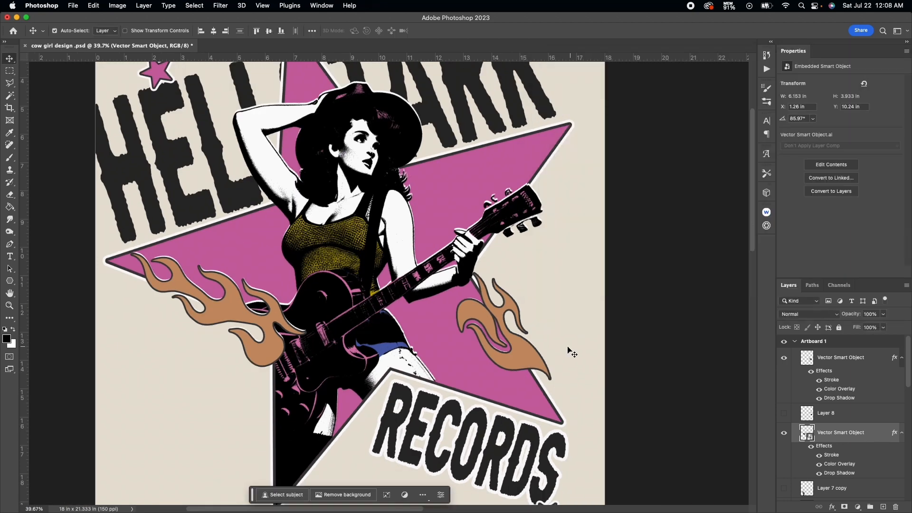
double_click(839, 398)
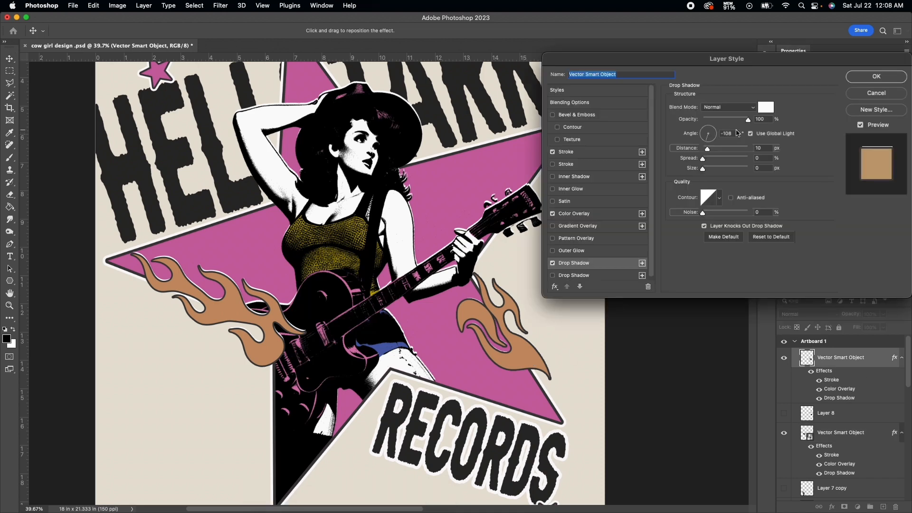
triple_click(760, 148)
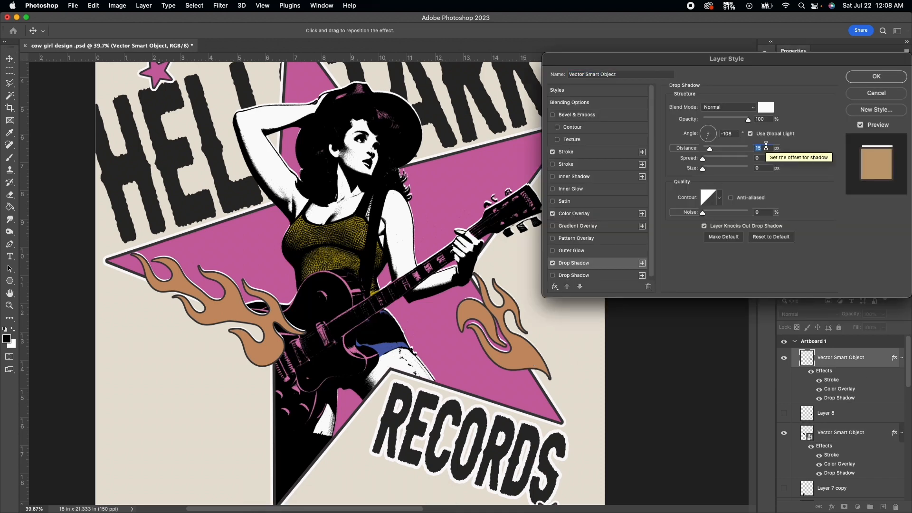
click(875, 76)
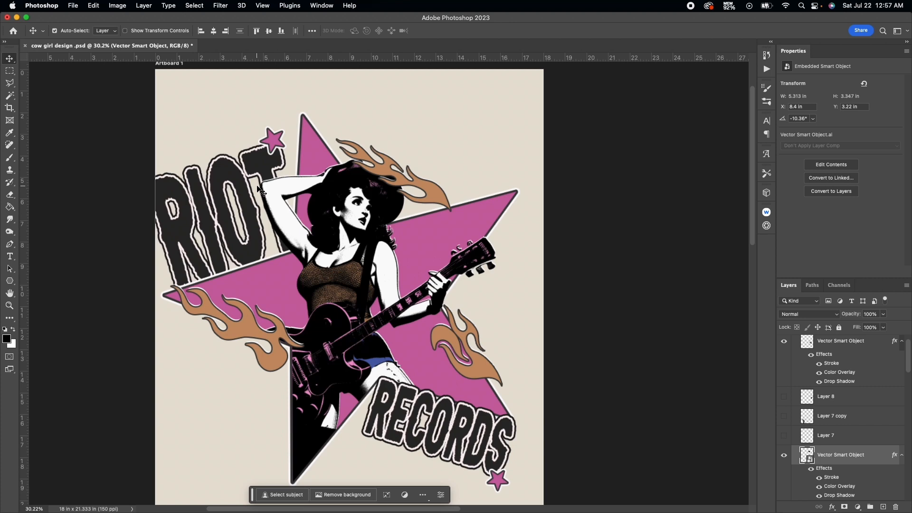
scroll(down, 3)
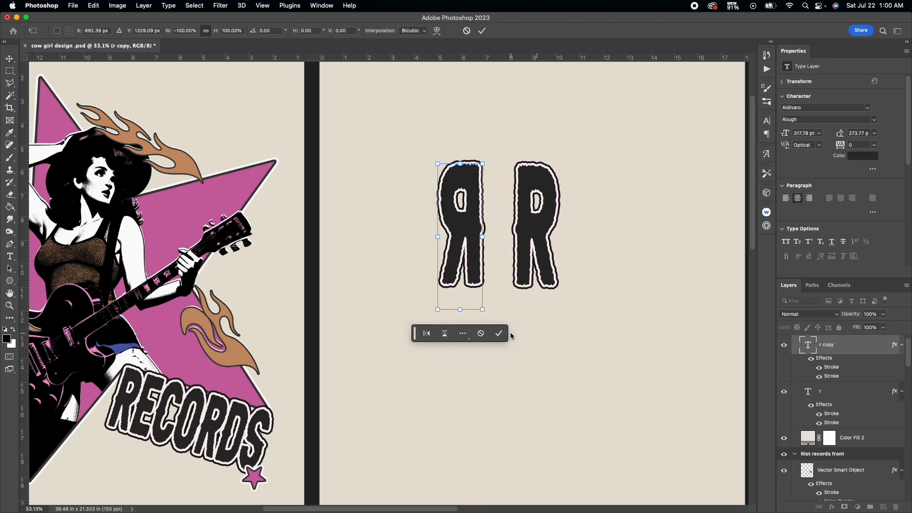
Commit the horizontally flipped second R and finish placing the 'Vintage Meets Volume' tagline
click(498, 333)
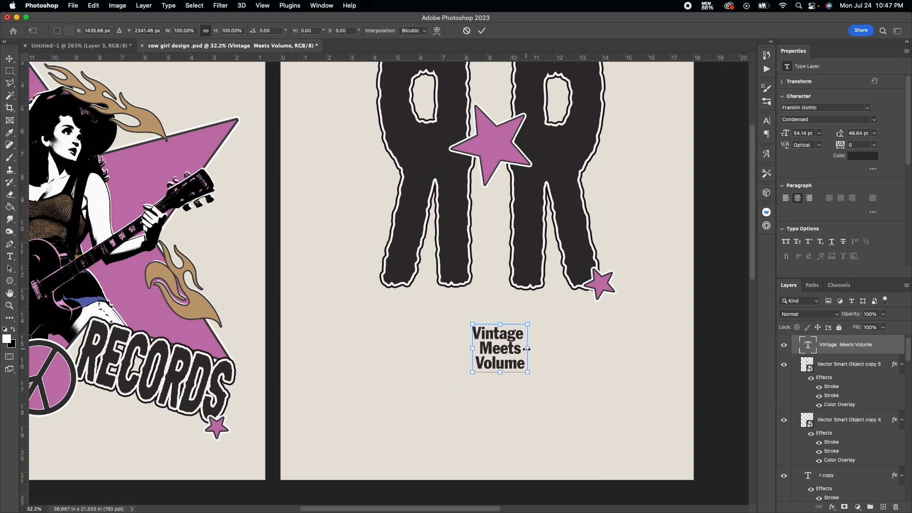
double_click(498, 348)
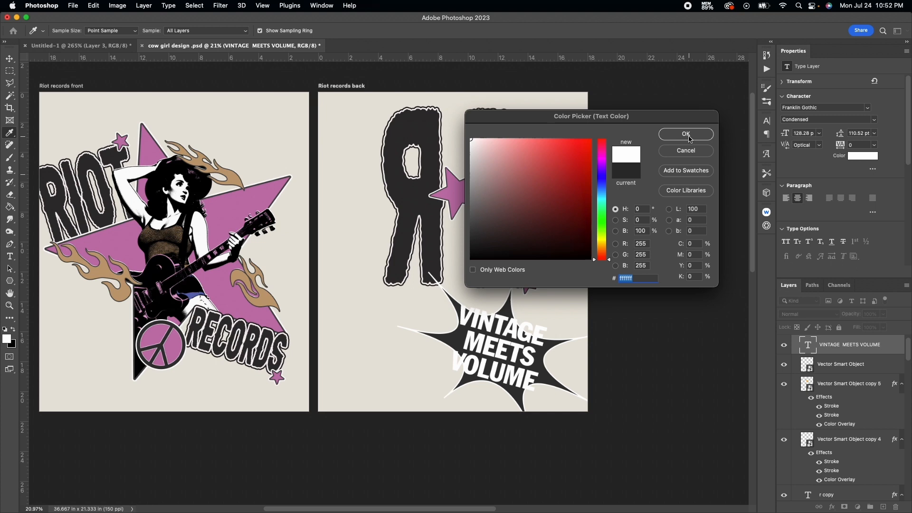
Make the tagline white with a stroke, then enlarge and tilt it
click(684, 134)
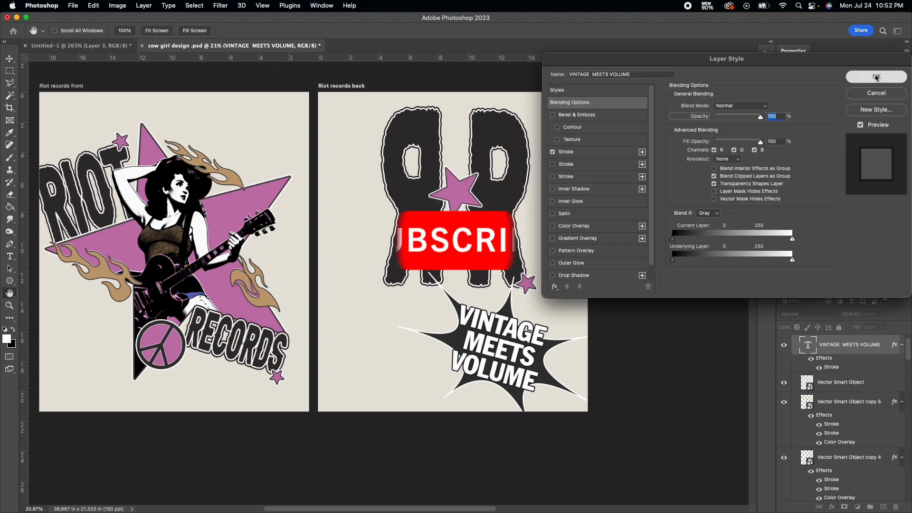
click(875, 77)
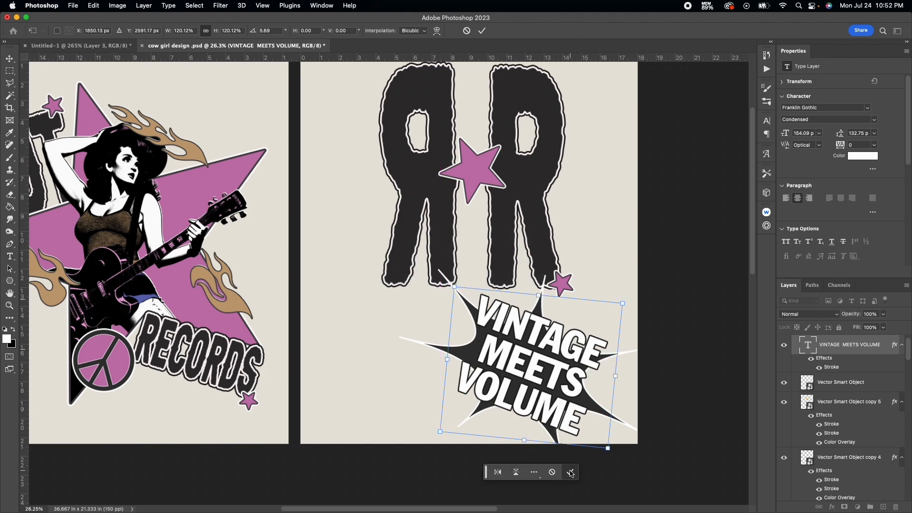
click(481, 31)
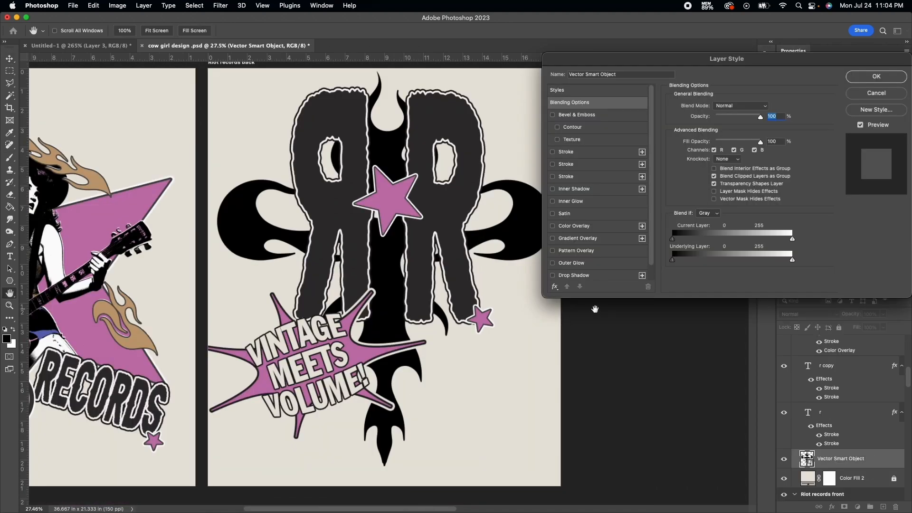
Give the flame cross a tan Color Overlay and a #202020 Stroke
click(552, 226)
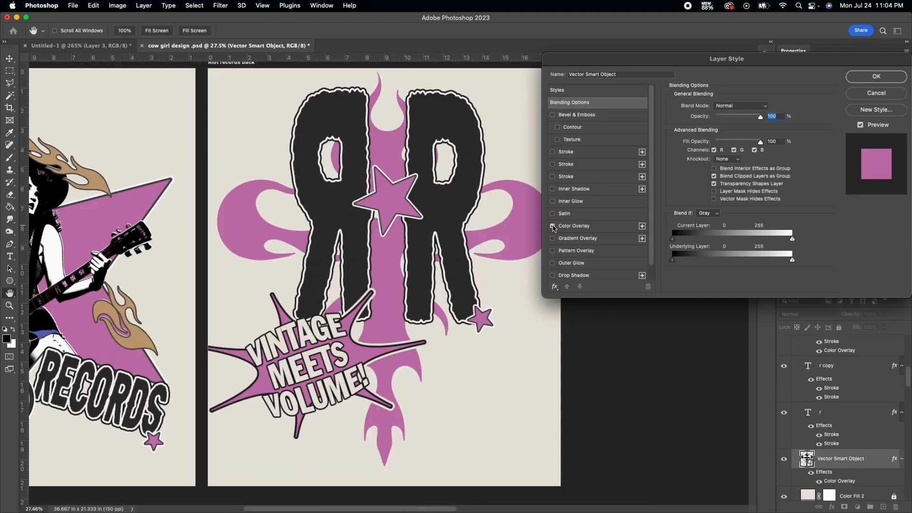
click(552, 226)
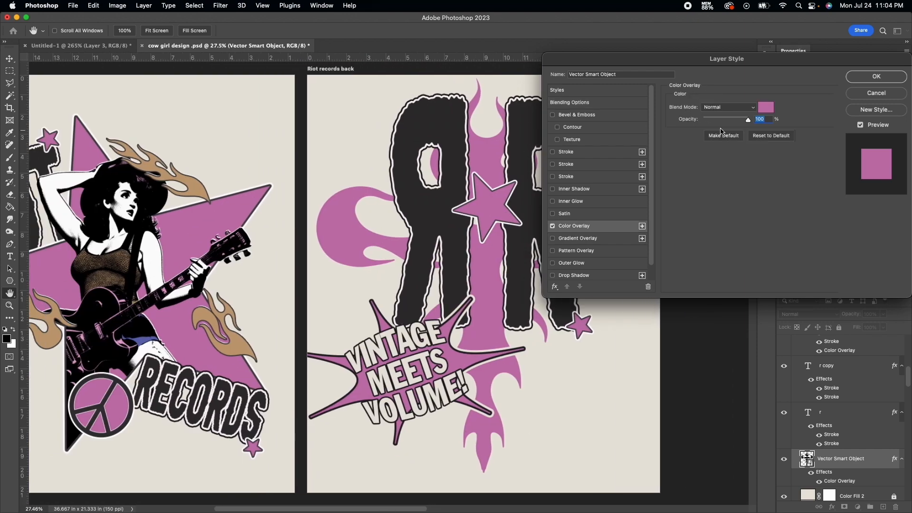
click(876, 76)
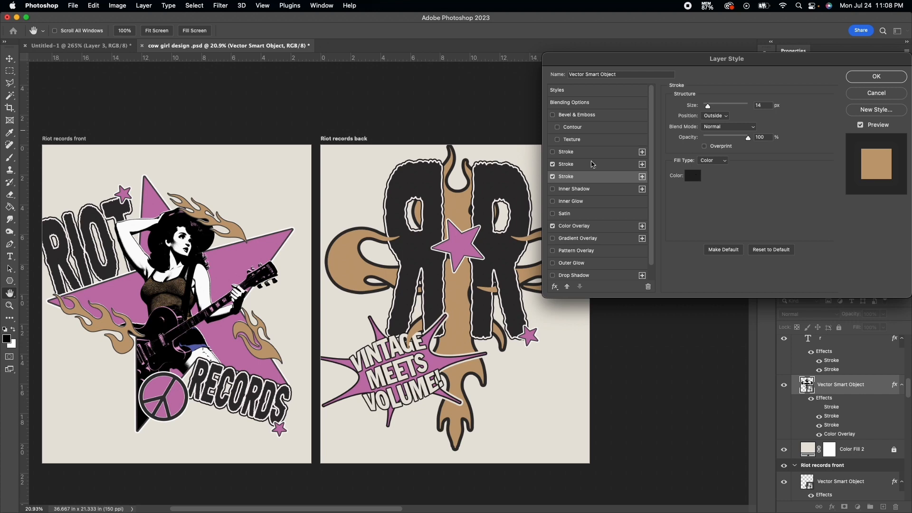
click(692, 176)
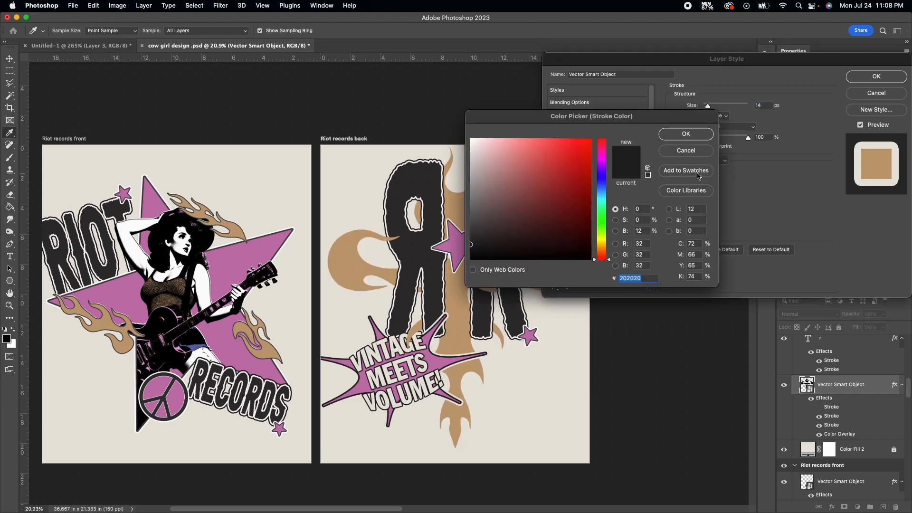
click(685, 134)
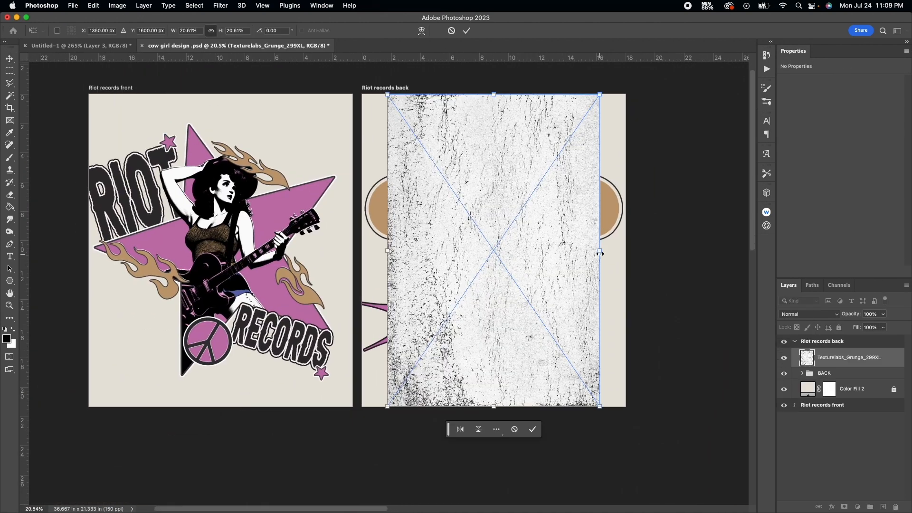
Threshold the grunge and concrete textures and mask the RR back design with the texture selection
click(531, 429)
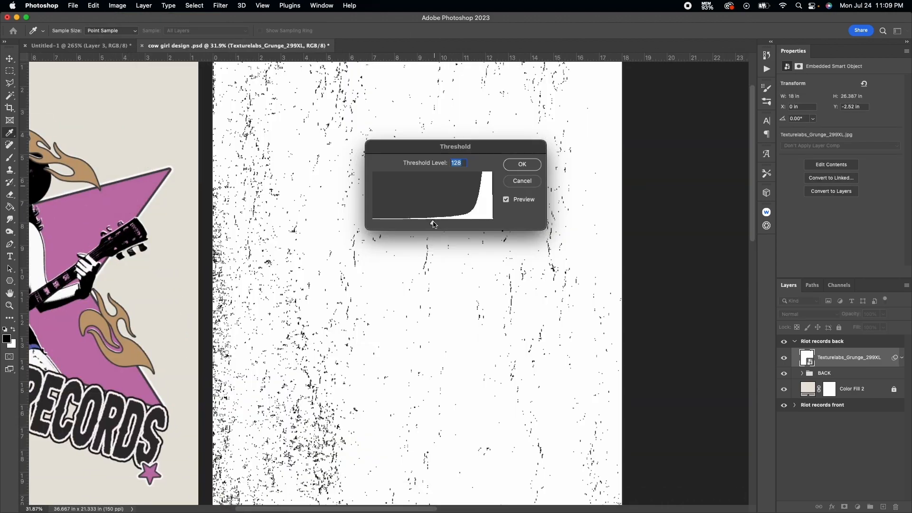
click(521, 163)
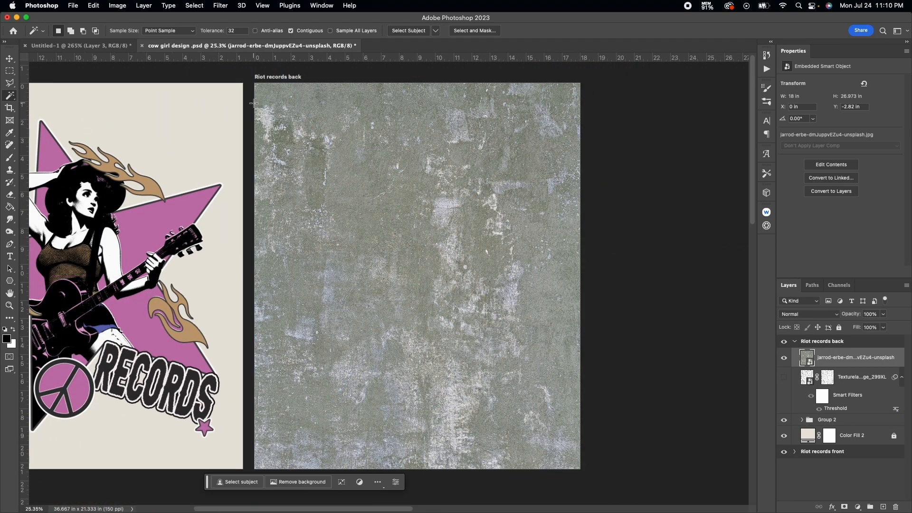
double_click(835, 408)
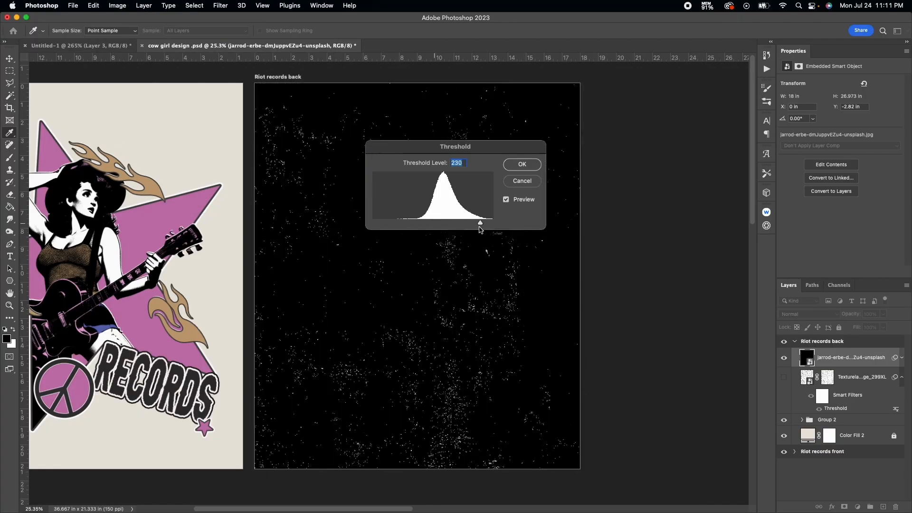
click(521, 164)
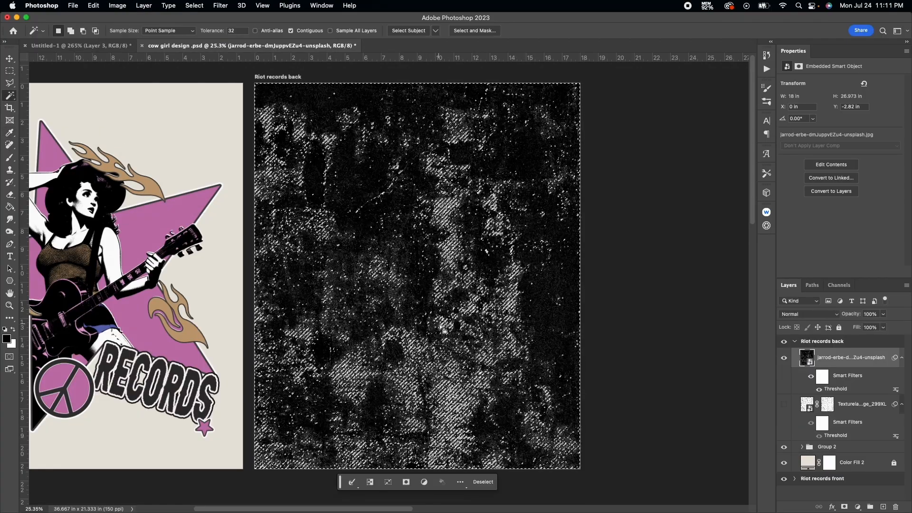
click(826, 357)
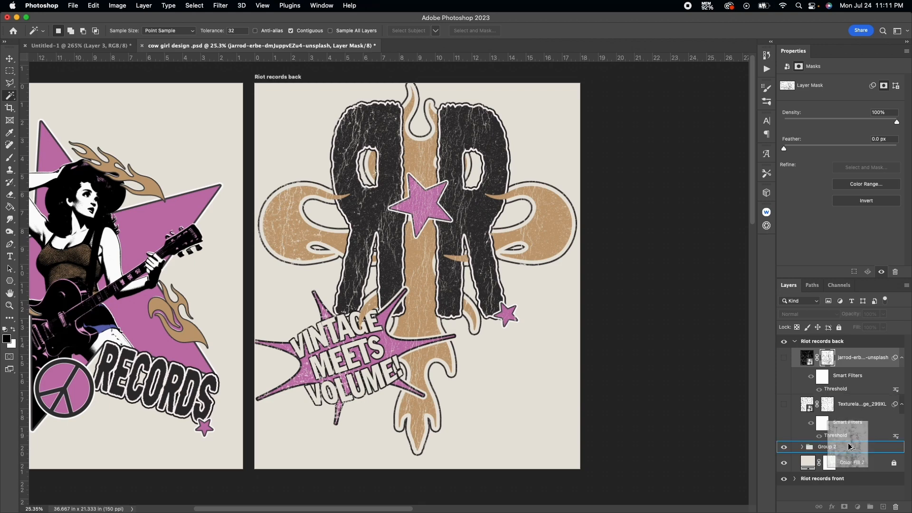